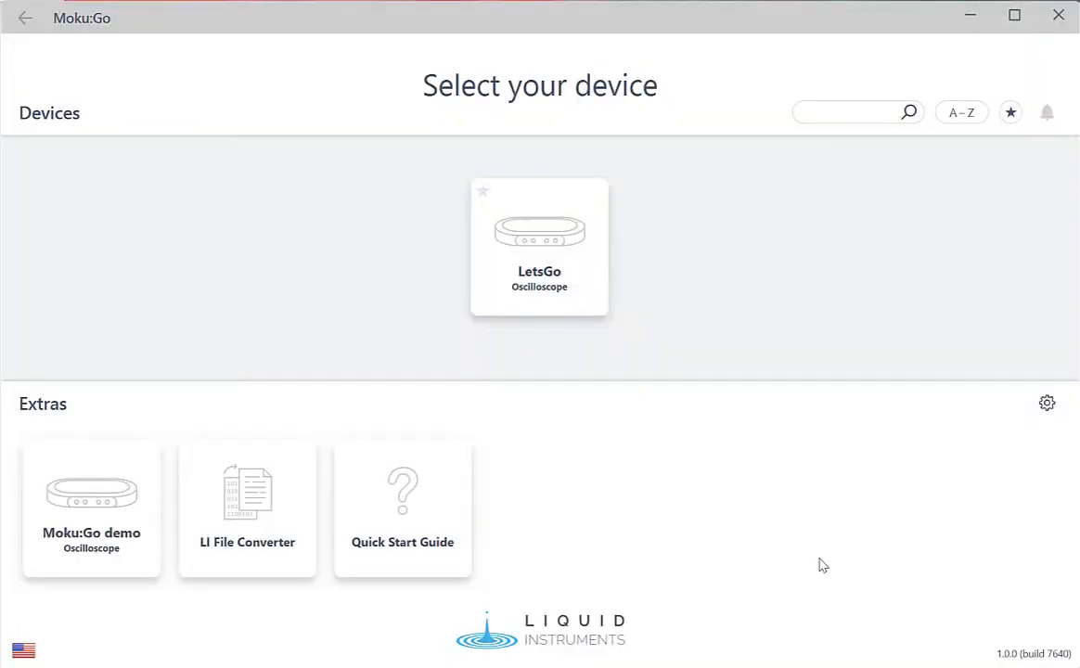
{"action": "mouse_move", "coordinate": [612, 234]}
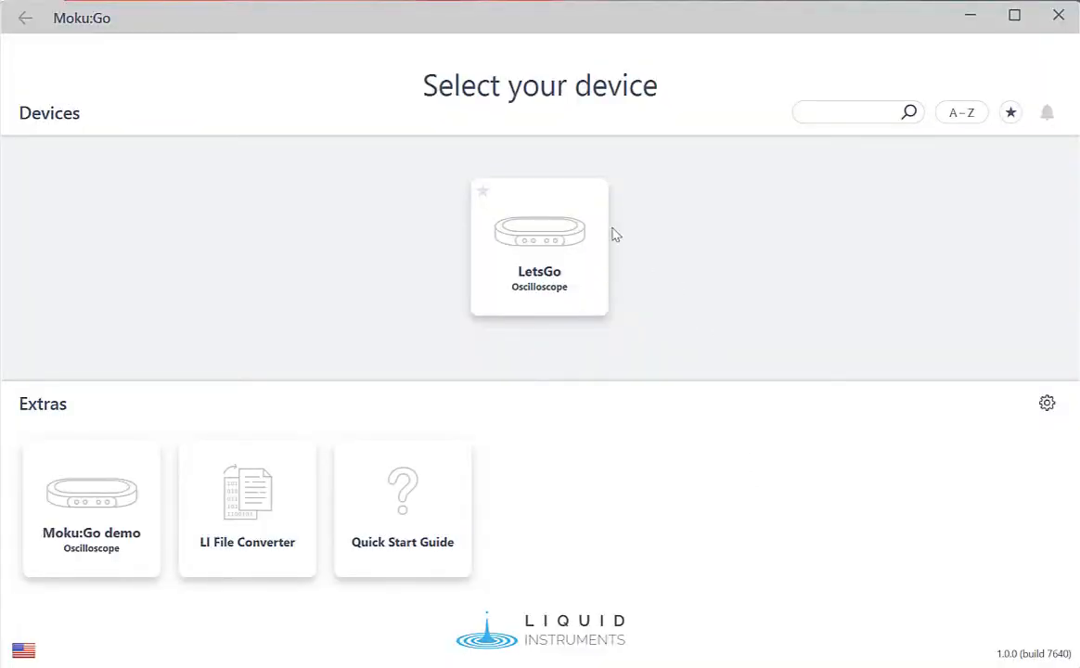
{"action": "mouse_move", "coordinate": [553, 250]}
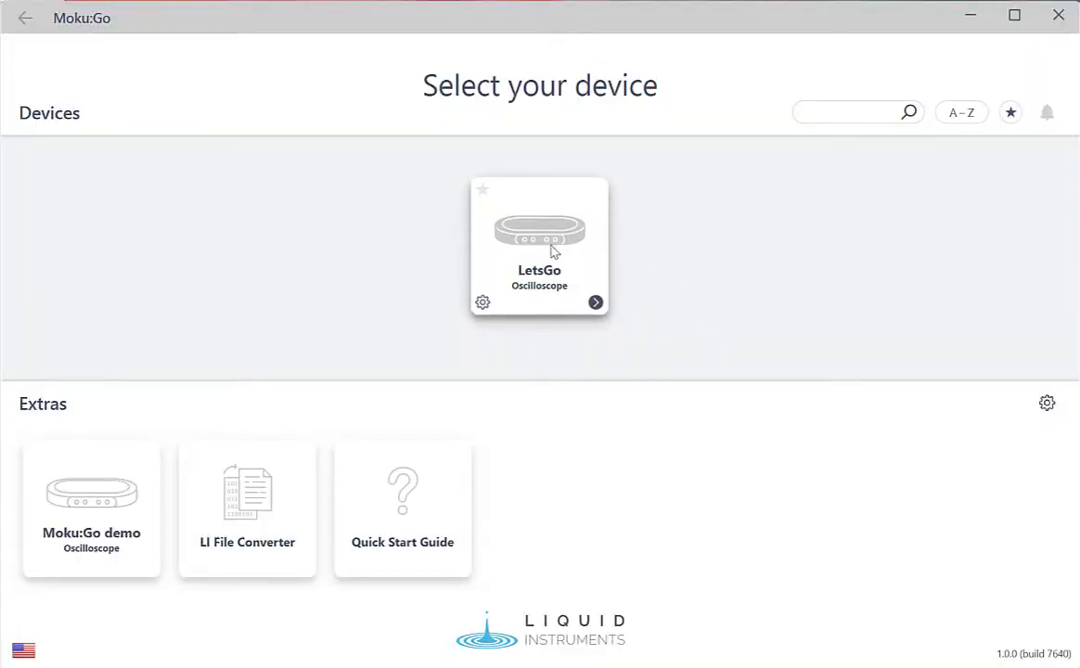
Connect to the LetsGo device and launch its Oscilloscope instrument.
{"action": "left_click", "coordinate": [539, 241]}
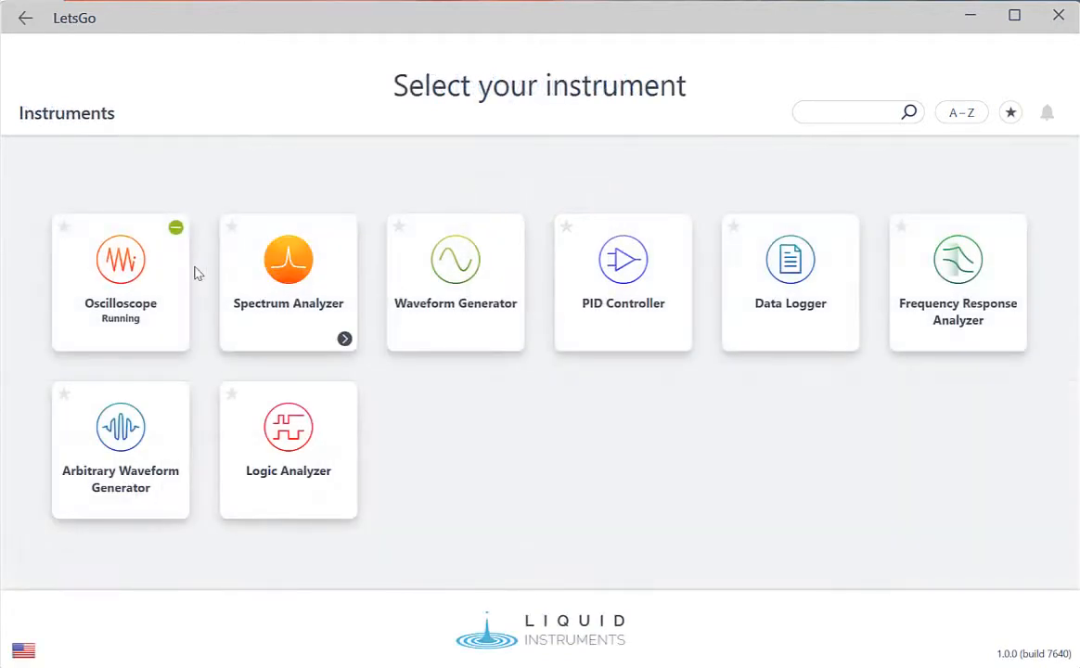
{"action": "left_click", "coordinate": [120, 264]}
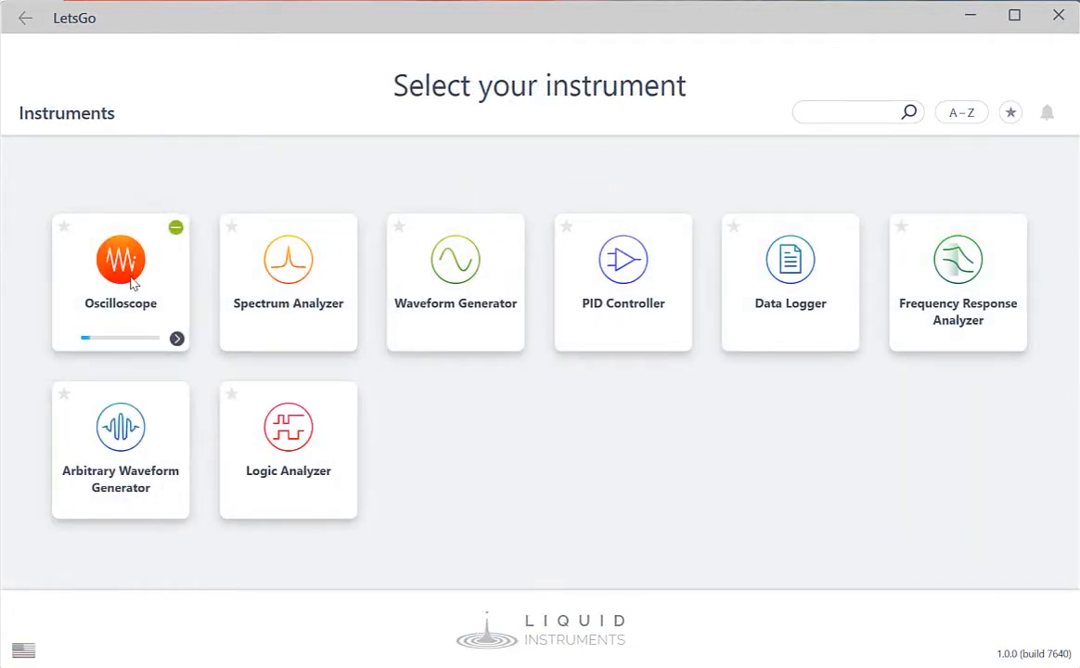
Start the Oscilloscope, zoom in, and autoscale so the ±500 mV triangle wave fits.
{"action": "left_click", "coordinate": [119, 260]}
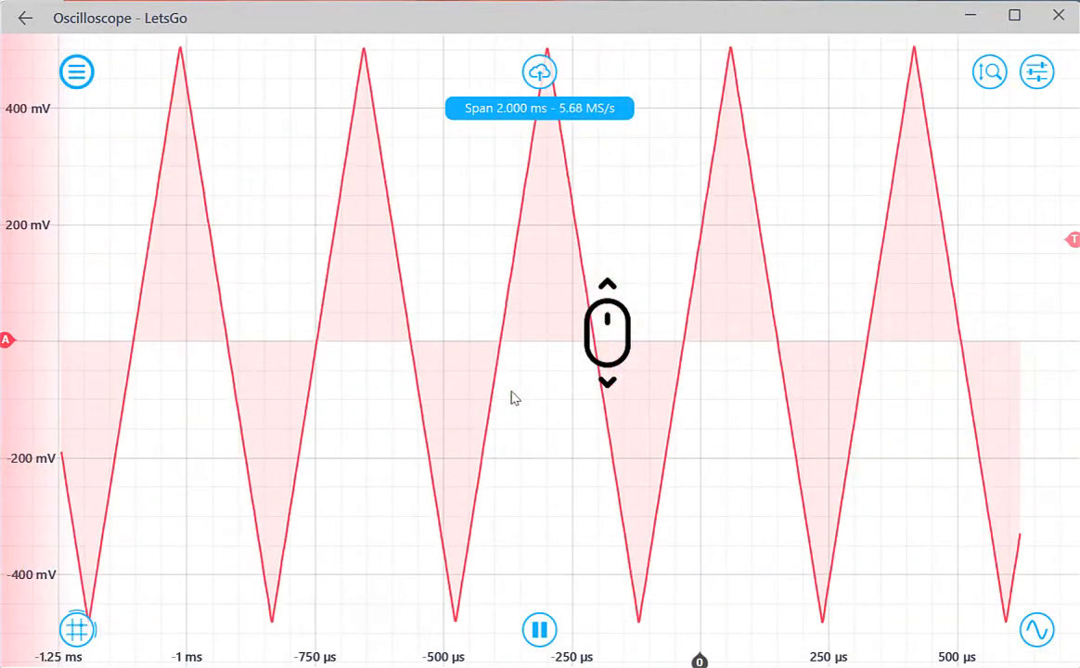
{"action": "scroll", "scroll_direction": "down", "scroll_amount": 3}
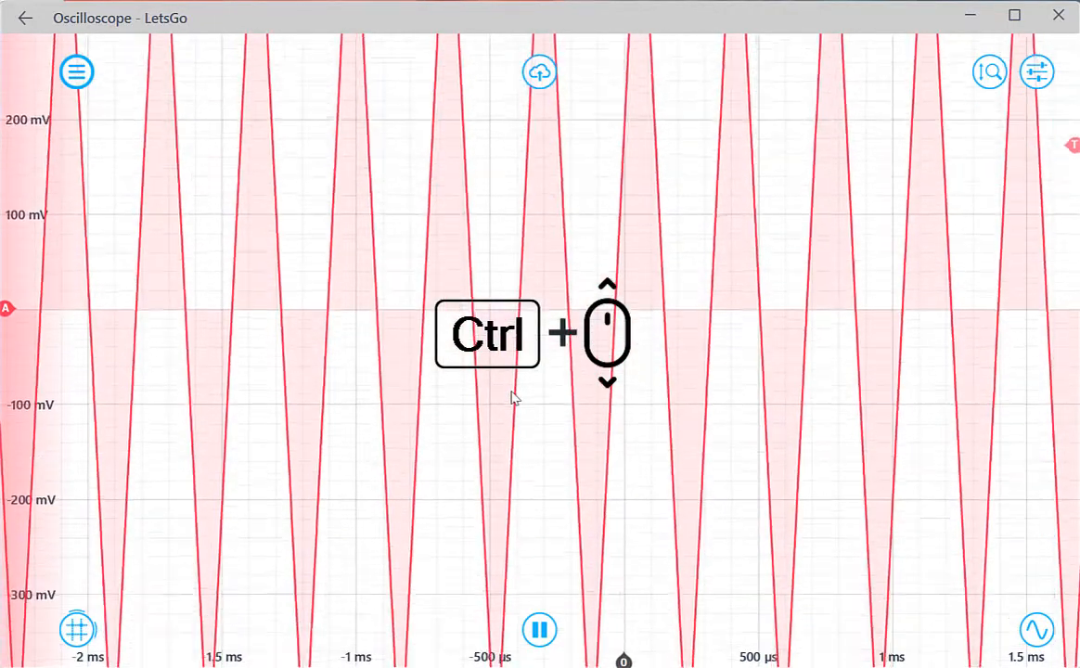
{"action": "scroll", "scroll_direction": "down", "scroll_amount": 3}
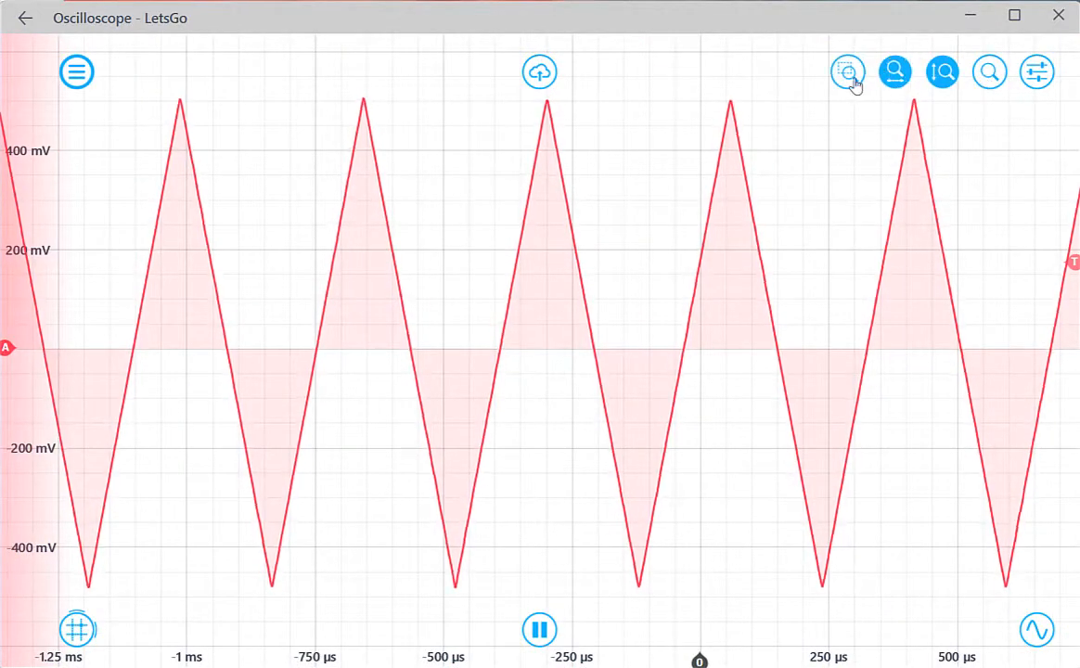
{"action": "left_click", "coordinate": [846, 71]}
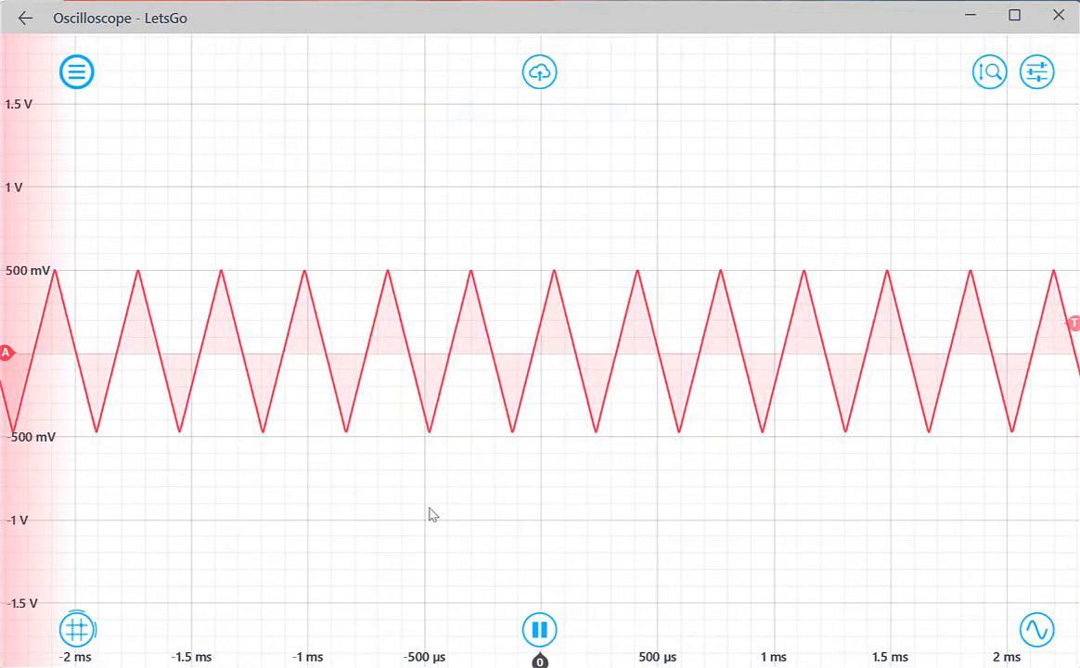
Review the Channel and Timebase settings, then set the trigger level to 201.2 mV.
{"action": "left_click", "coordinate": [1035, 71]}
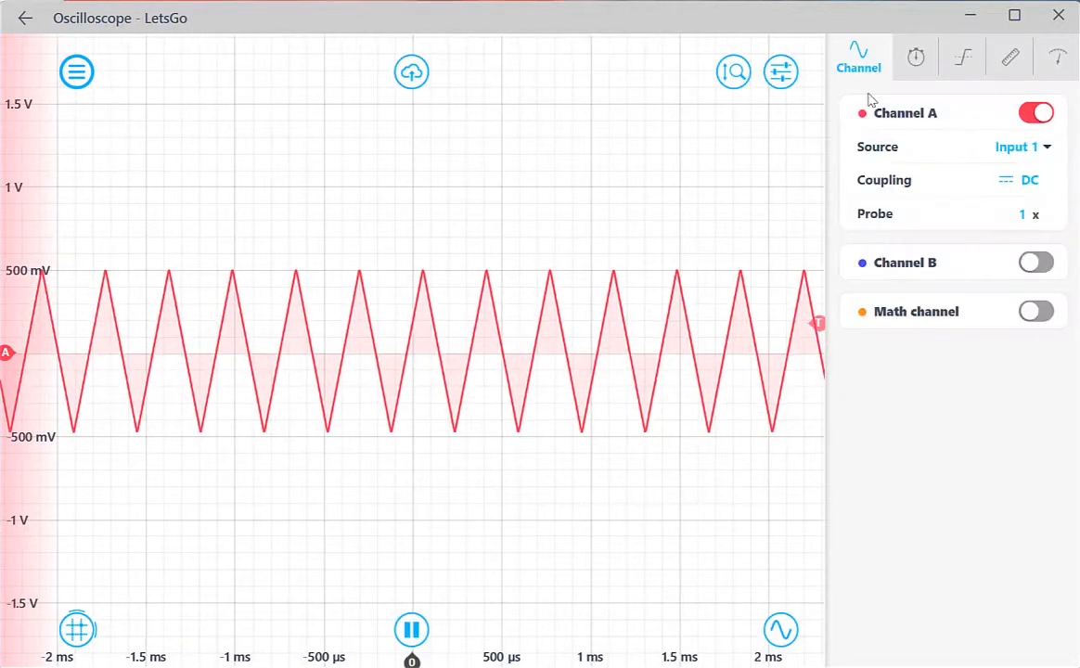
{"action": "mouse_move", "coordinate": [1027, 264]}
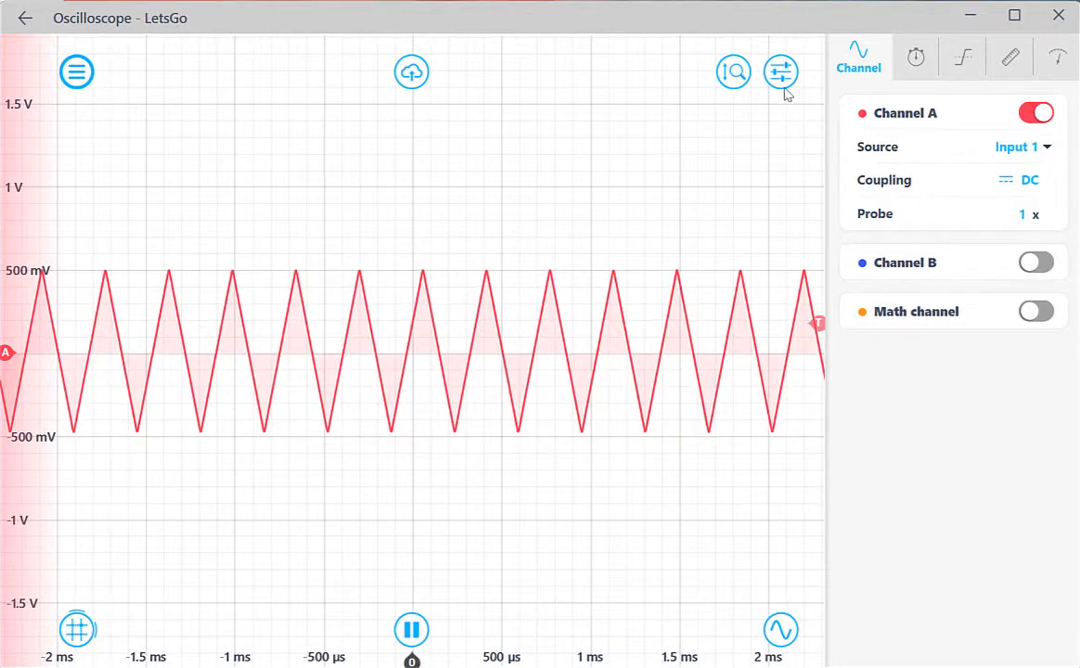
{"action": "left_click", "coordinate": [908, 57]}
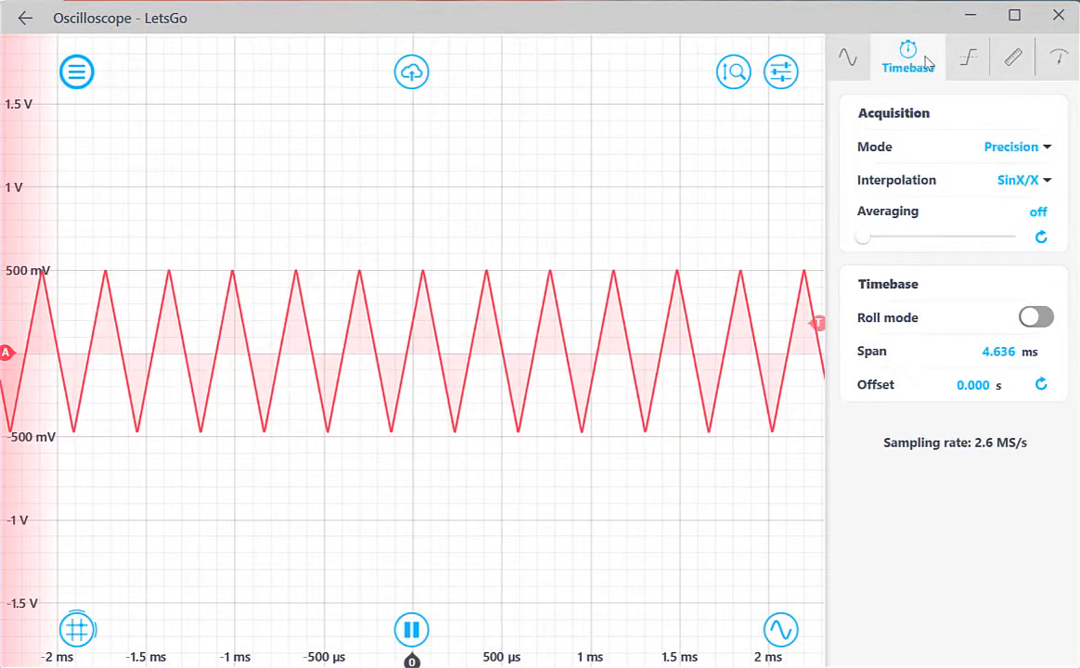
{"action": "left_click", "coordinate": [954, 56]}
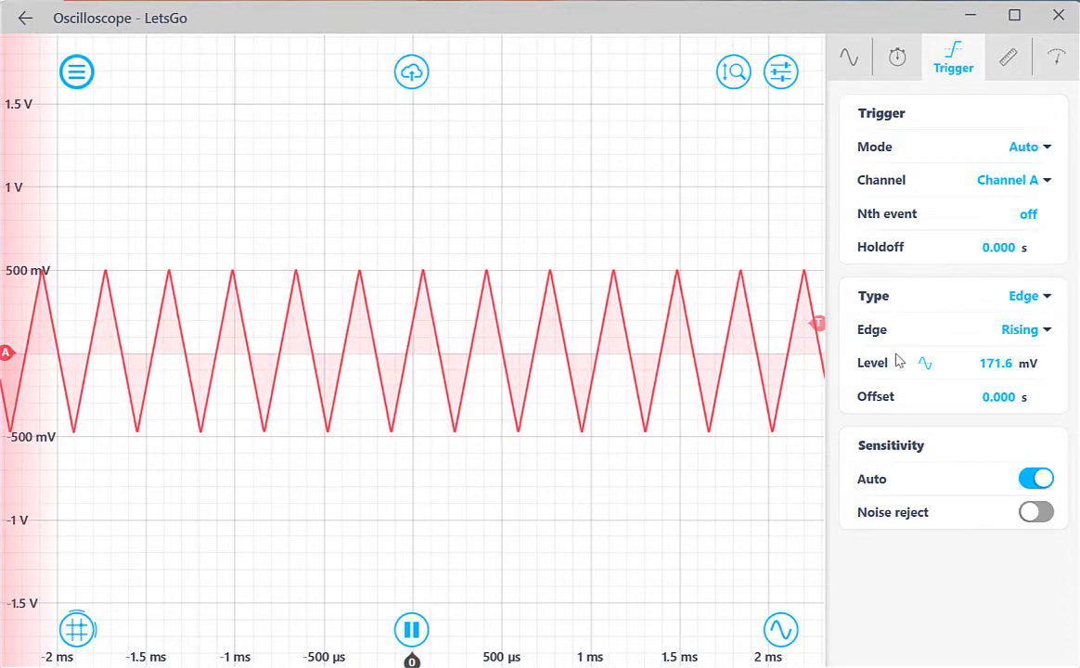
{"action": "left_click_drag", "start_coordinate": [816, 323], "coordinate": [817, 360]}
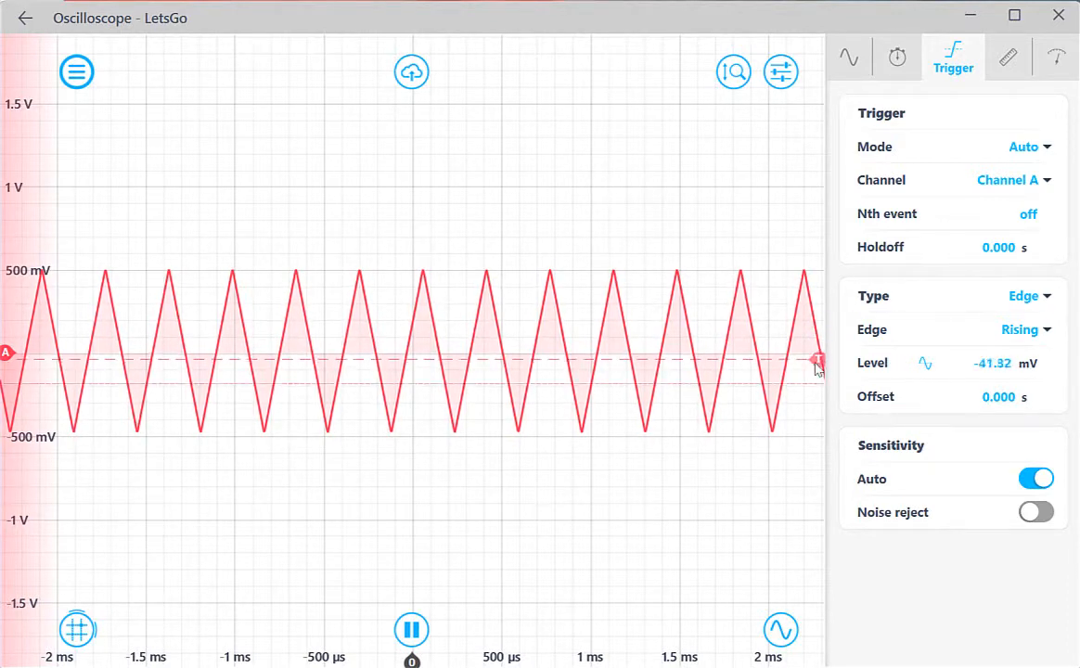
{"action": "left_click_drag", "start_coordinate": [817, 360], "coordinate": [816, 320]}
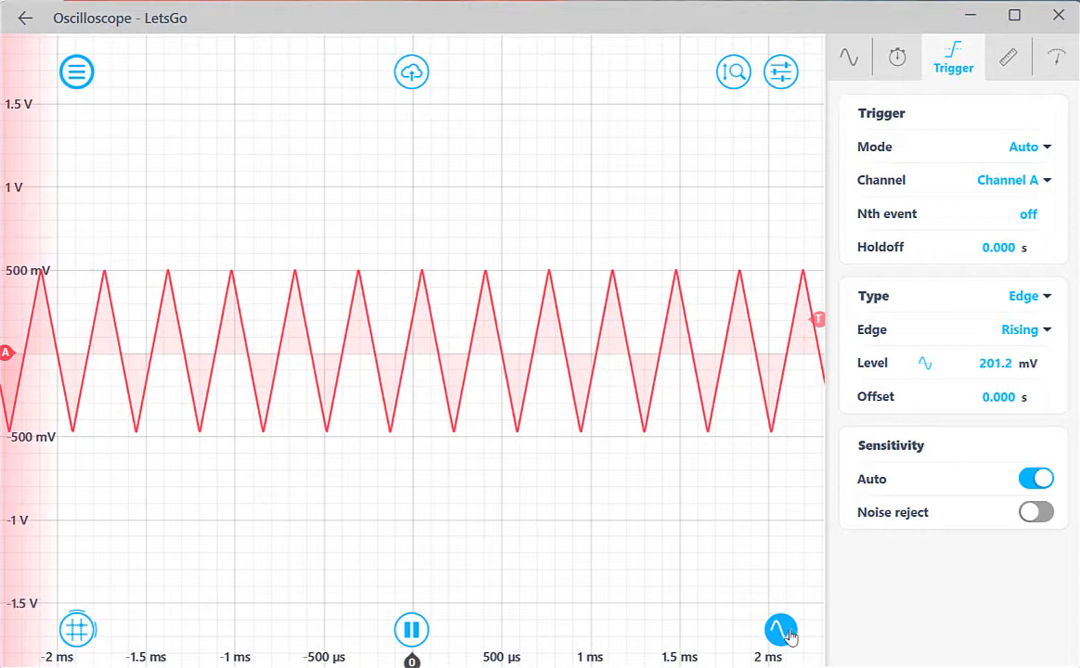
Toggle output 1 off and on, and retune it to a 1.8 kHz triangle swinging ±1.5 V.
{"action": "left_click", "coordinate": [779, 632]}
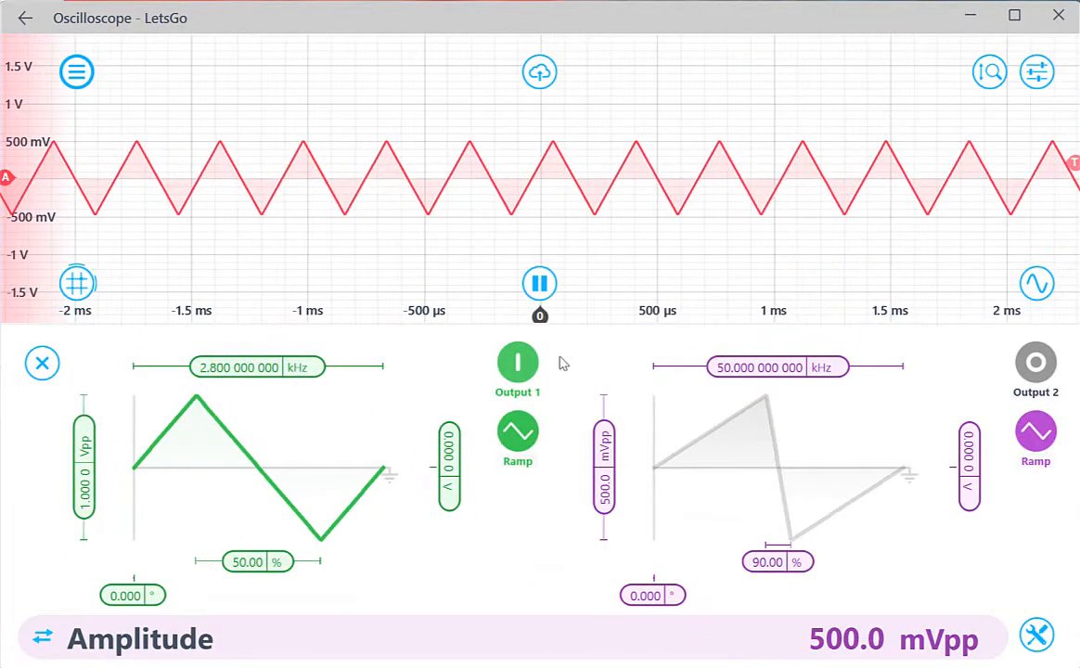
{"action": "mouse_move", "coordinate": [516, 363]}
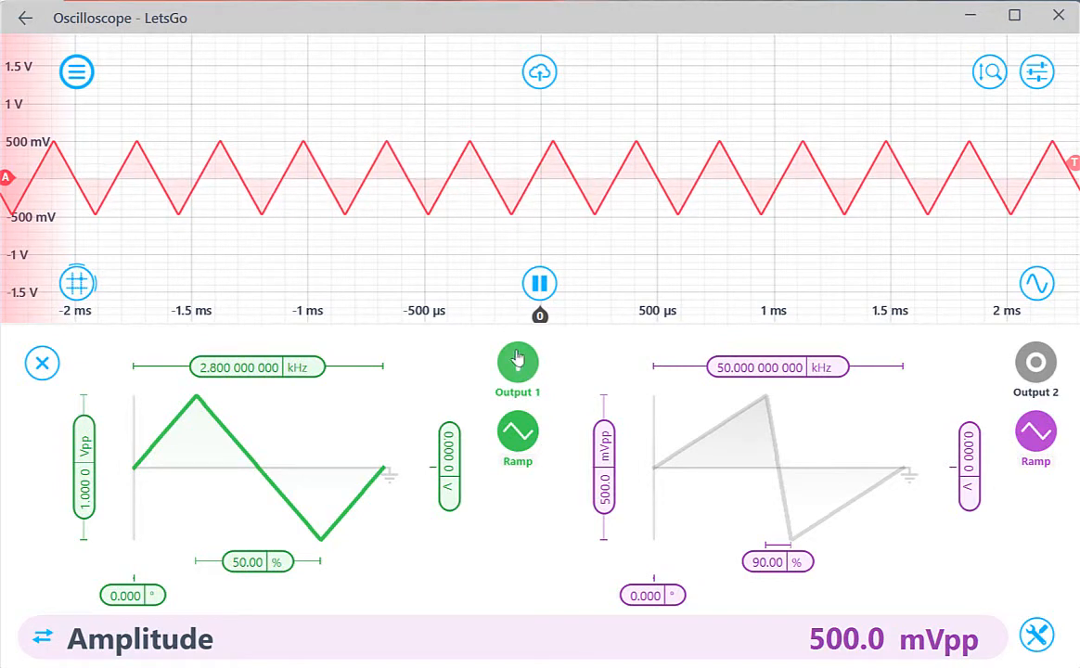
{"action": "left_click", "coordinate": [517, 360]}
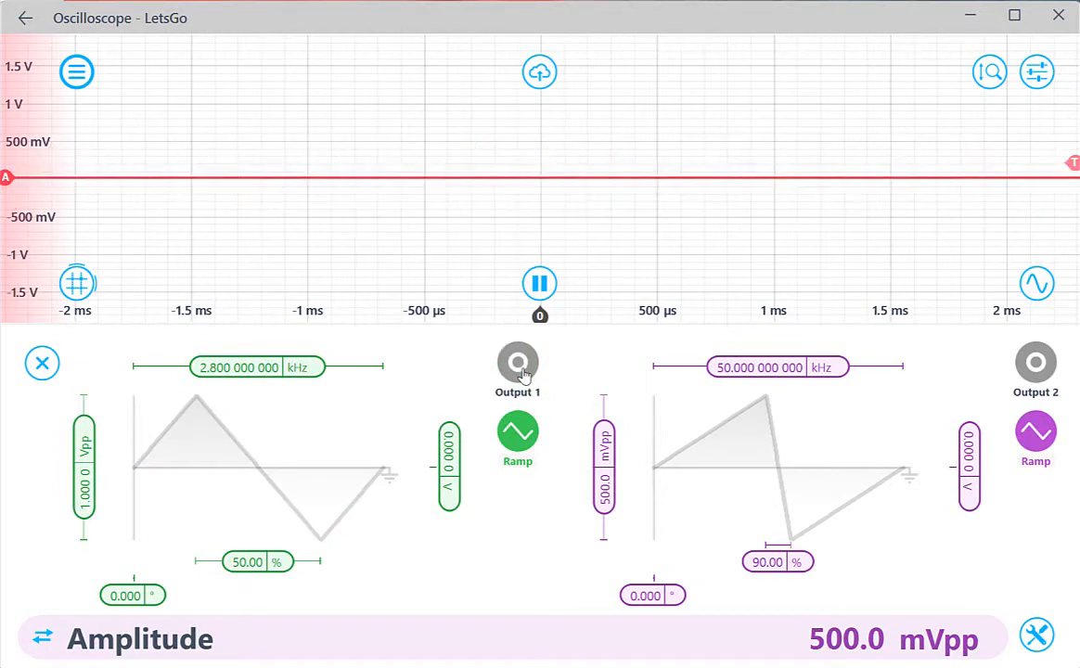
{"action": "left_click", "coordinate": [516, 360]}
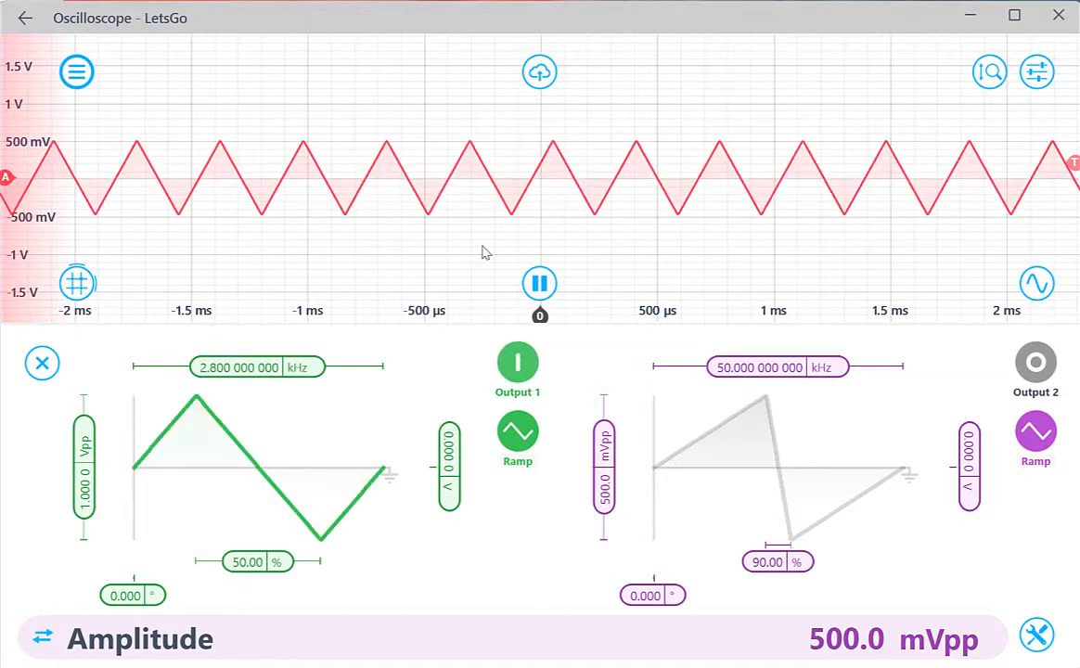
{"action": "mouse_move", "coordinate": [154, 412]}
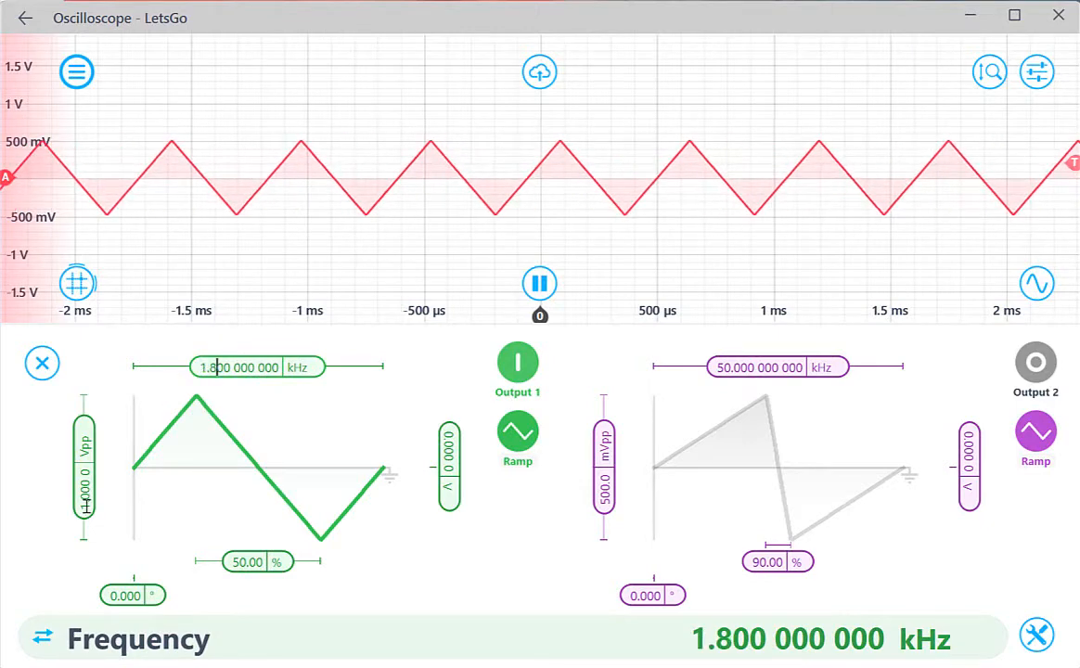
{"action": "left_click", "coordinate": [82, 468]}
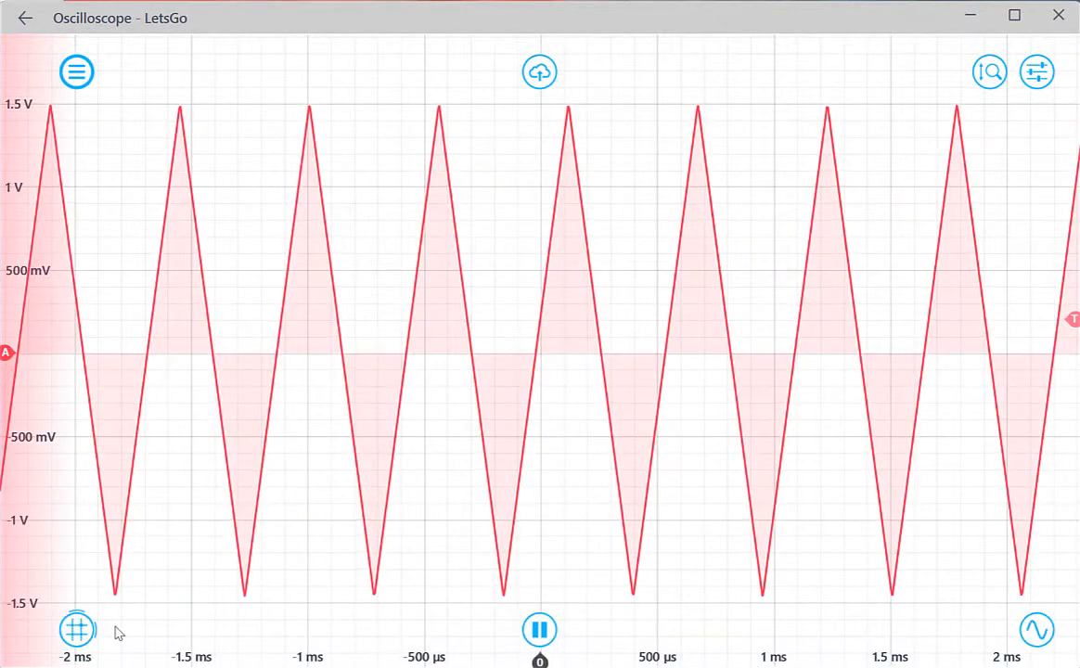
{"action": "left_click", "coordinate": [74, 631]}
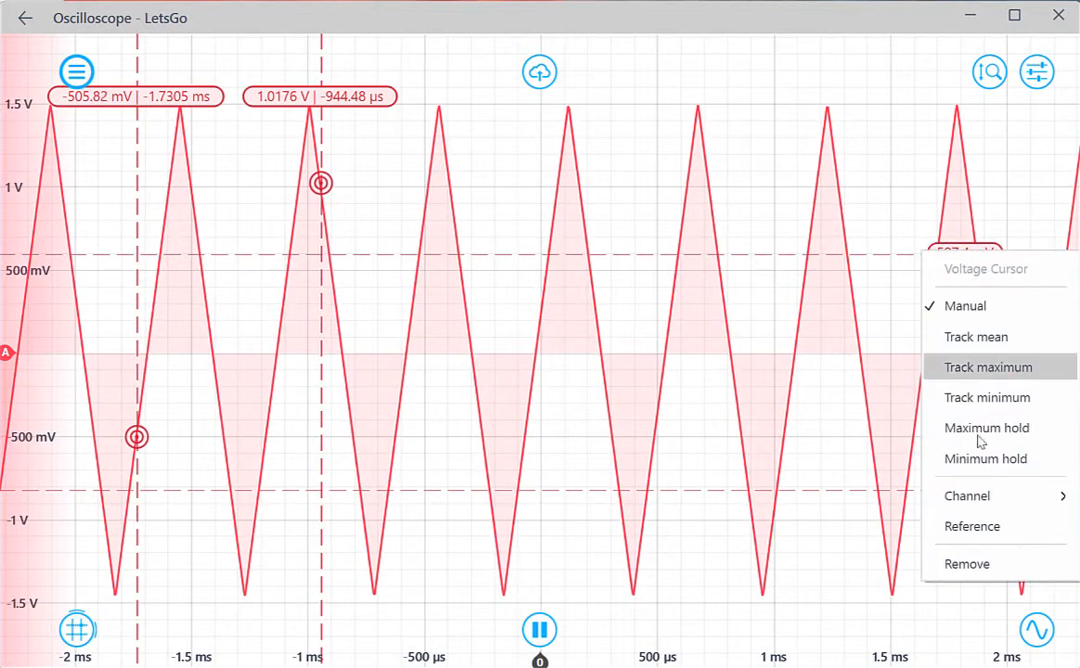
{"action": "left_click", "coordinate": [987, 366]}
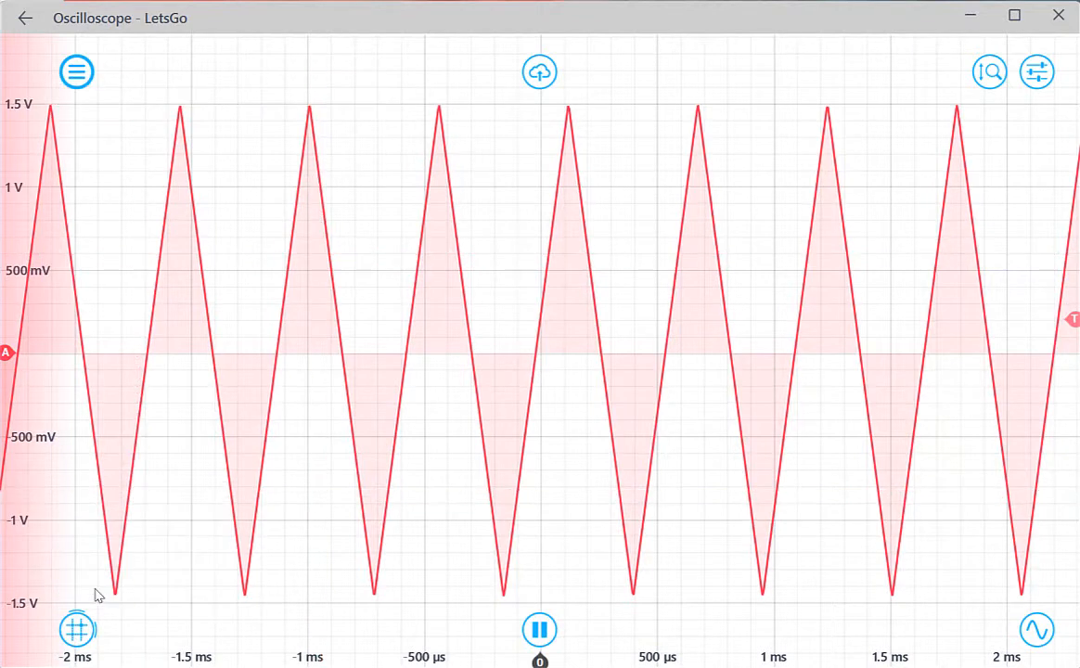
{"action": "mouse_move", "coordinate": [151, 619]}
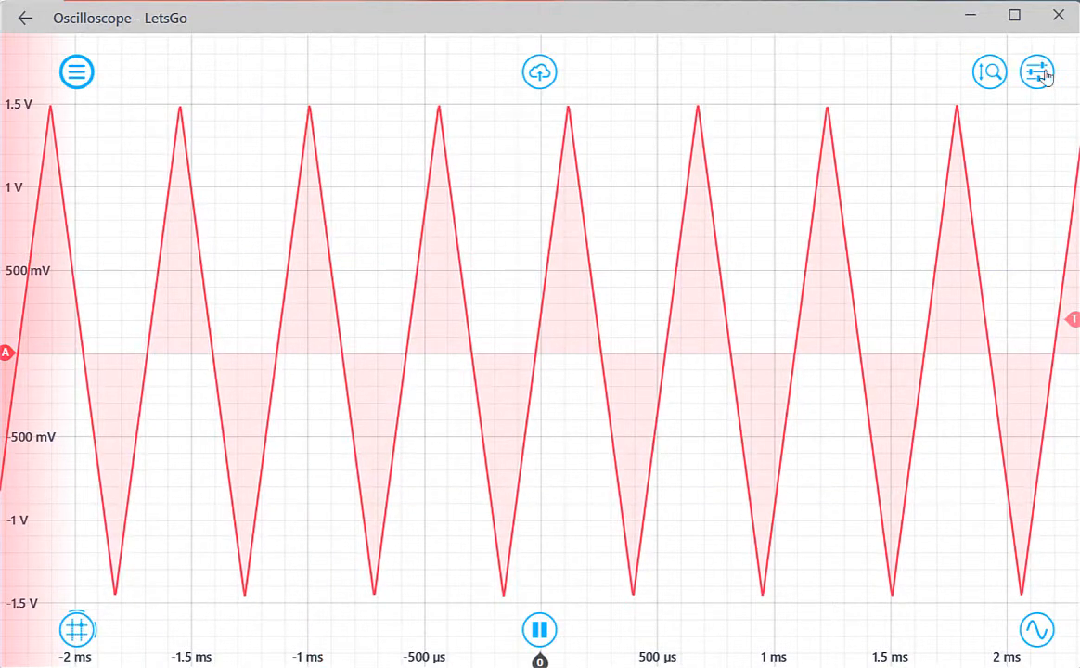
Add minimum, phase, period, peak-to-peak and duty cycle measurements, then bring up the data export dialog.
{"action": "left_click", "coordinate": [1038, 69]}
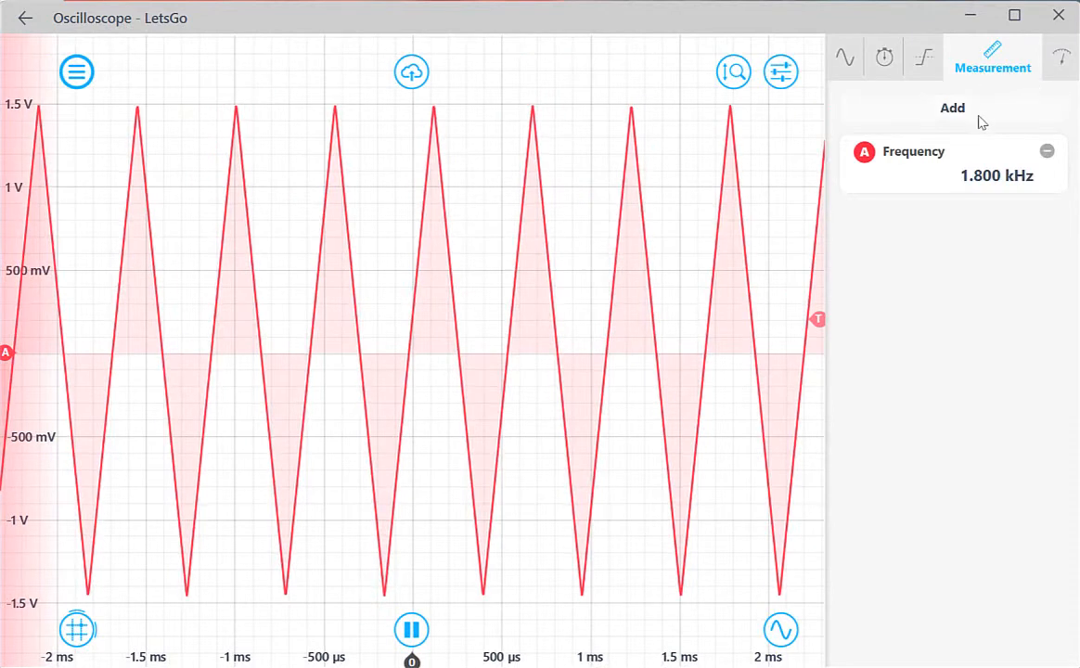
{"action": "left_click", "coordinate": [951, 107]}
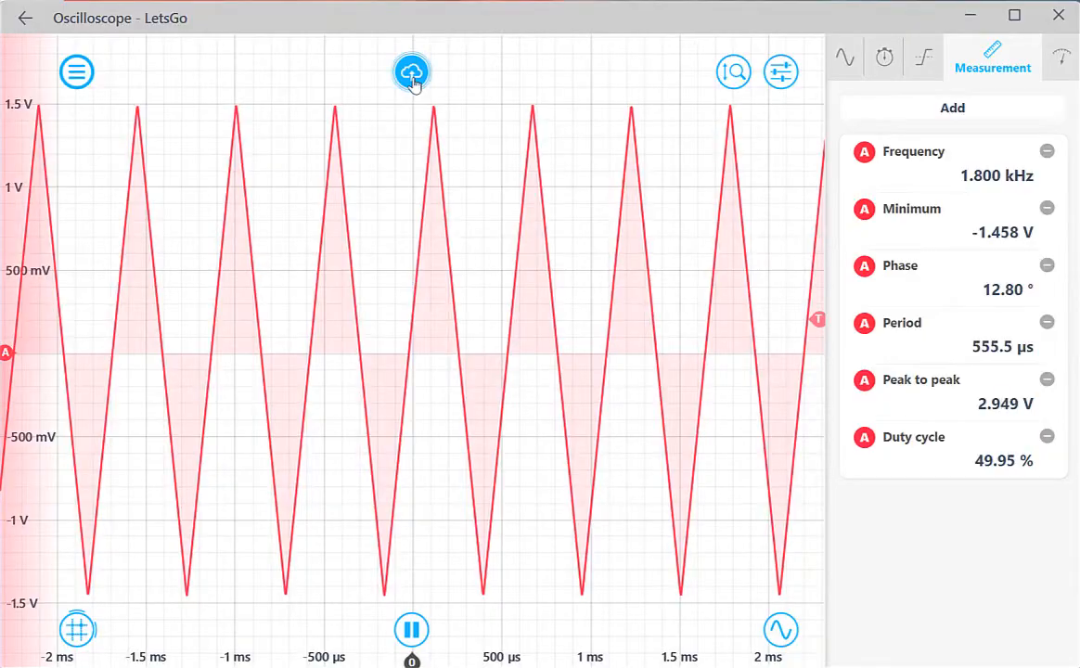
{"action": "left_click", "coordinate": [409, 71]}
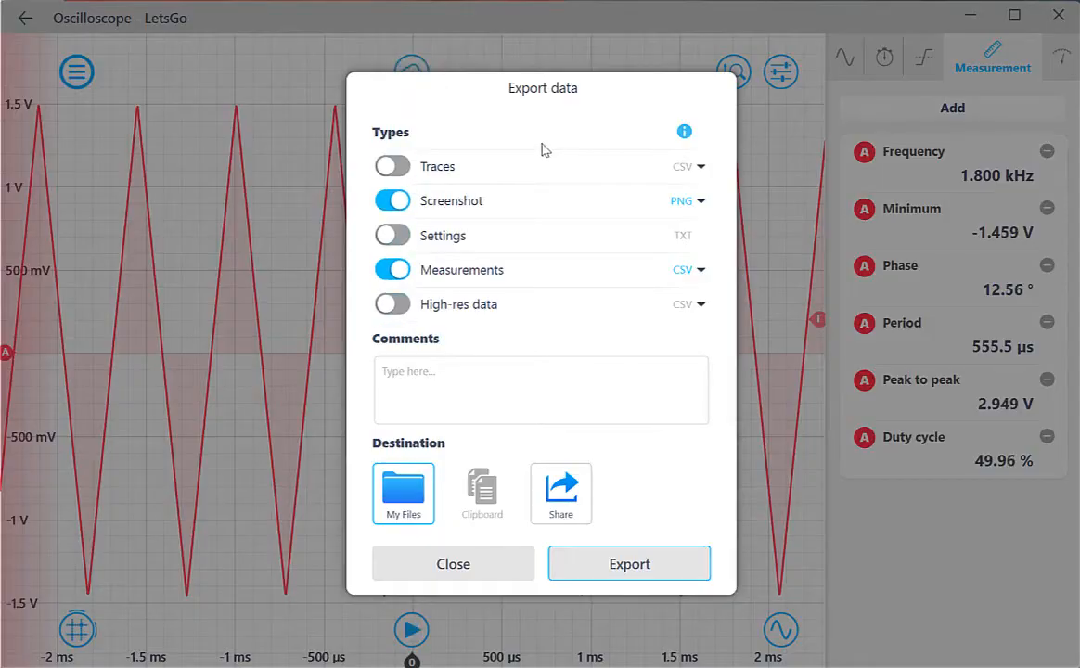
{"action": "mouse_move", "coordinate": [533, 309]}
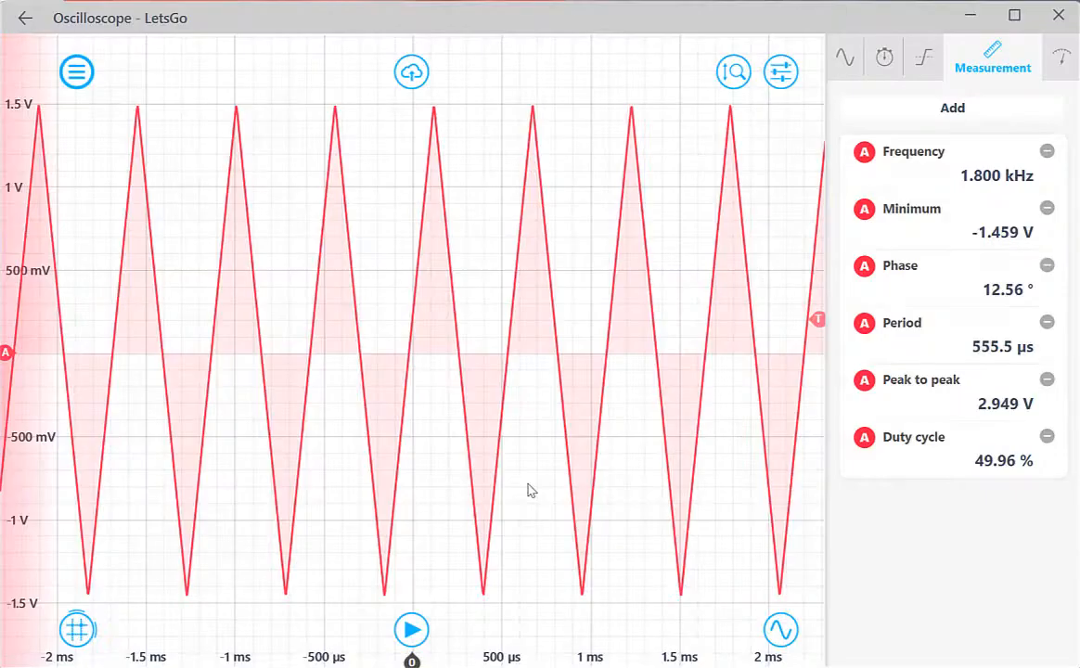
Switch back to the LetsGo instrument list via the menu's Switch instruments option.
{"action": "left_click", "coordinate": [76, 71]}
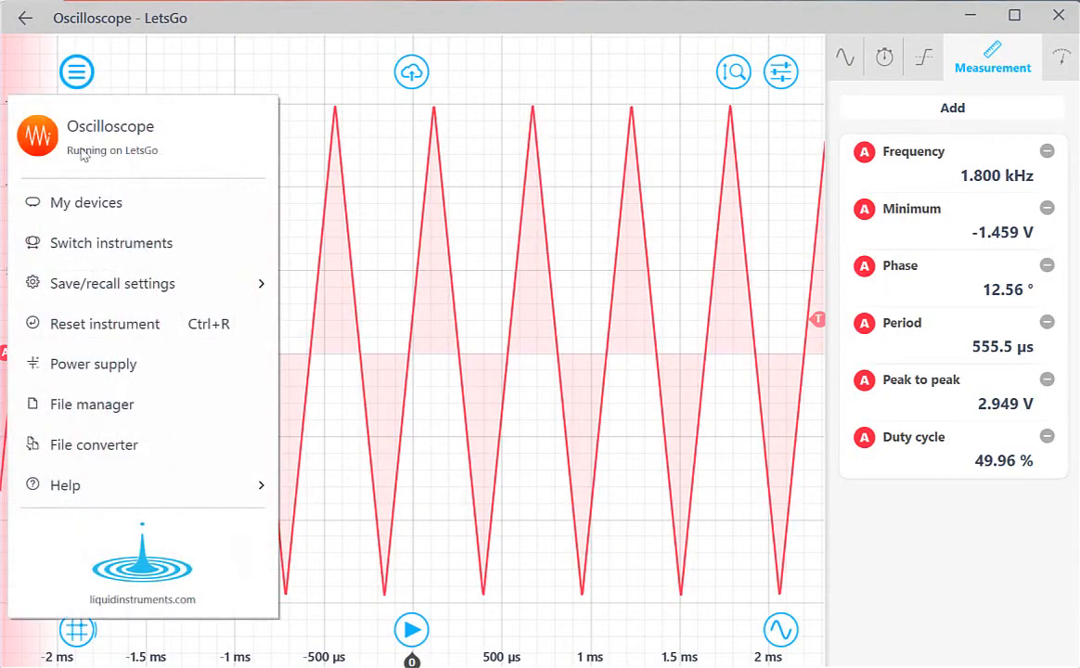
{"action": "mouse_move", "coordinate": [109, 364]}
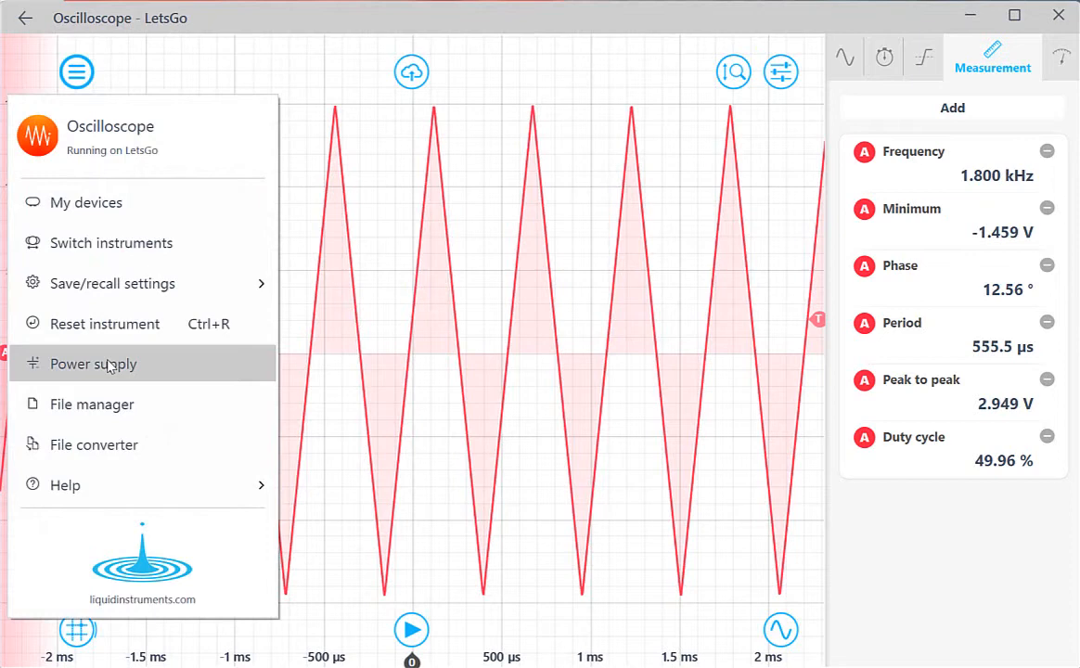
{"action": "left_click", "coordinate": [91, 364]}
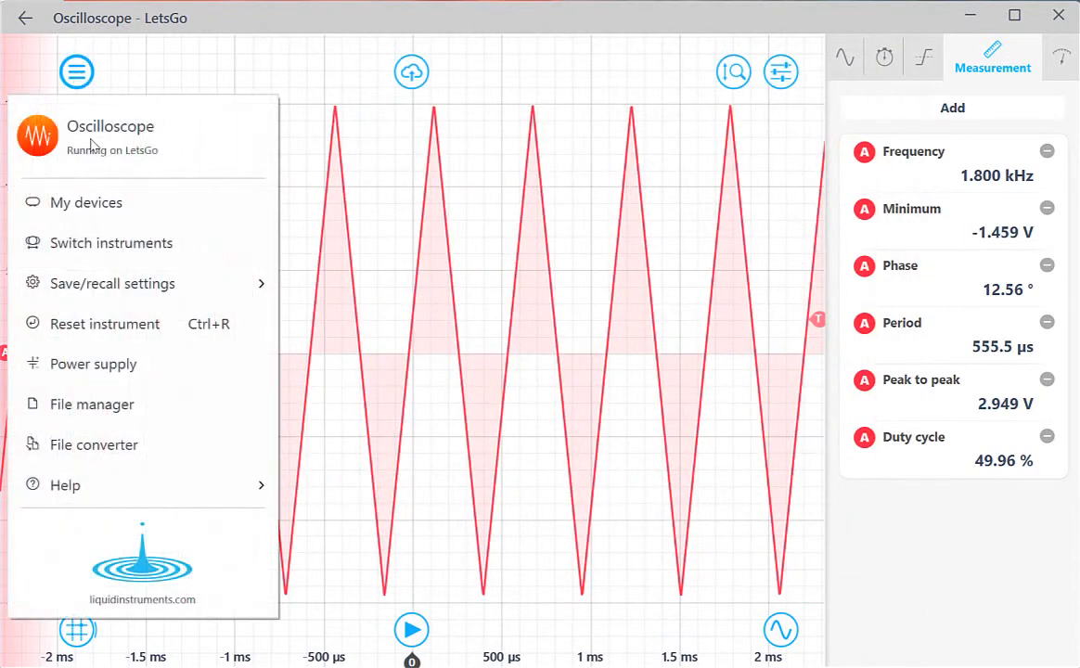
{"action": "left_click", "coordinate": [111, 242]}
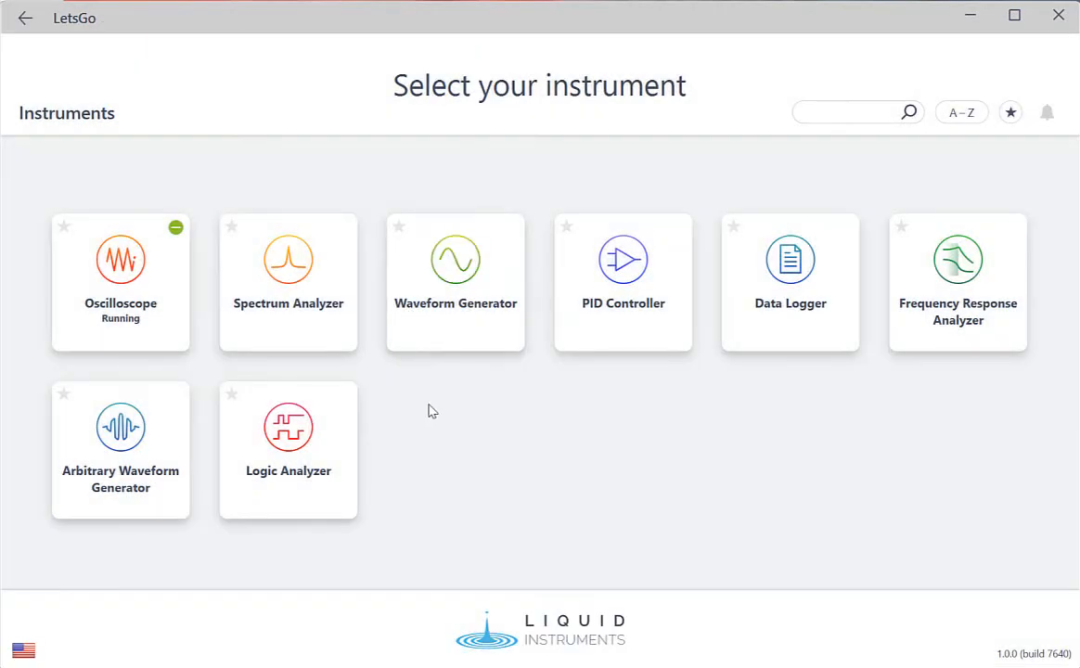